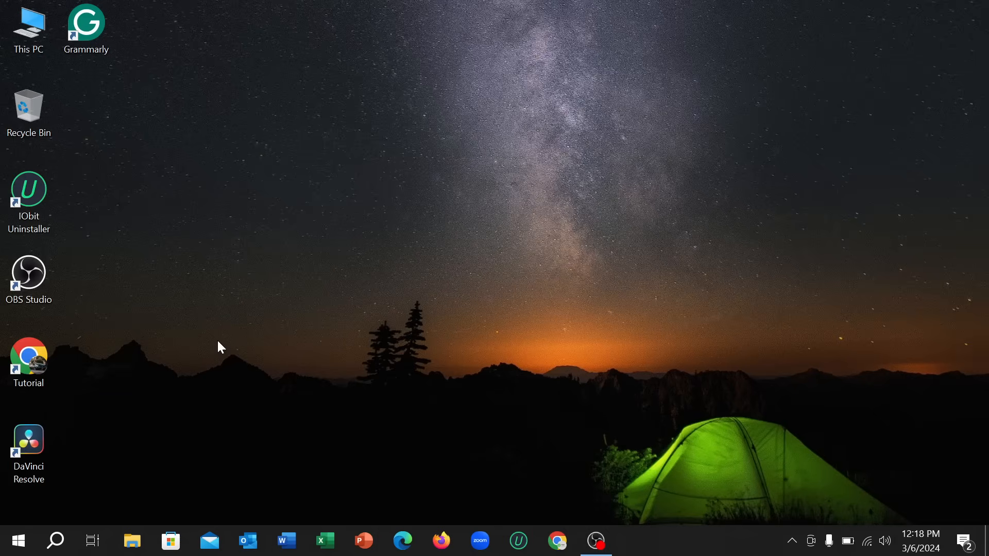
pyautogui.moveTo(183, 355)
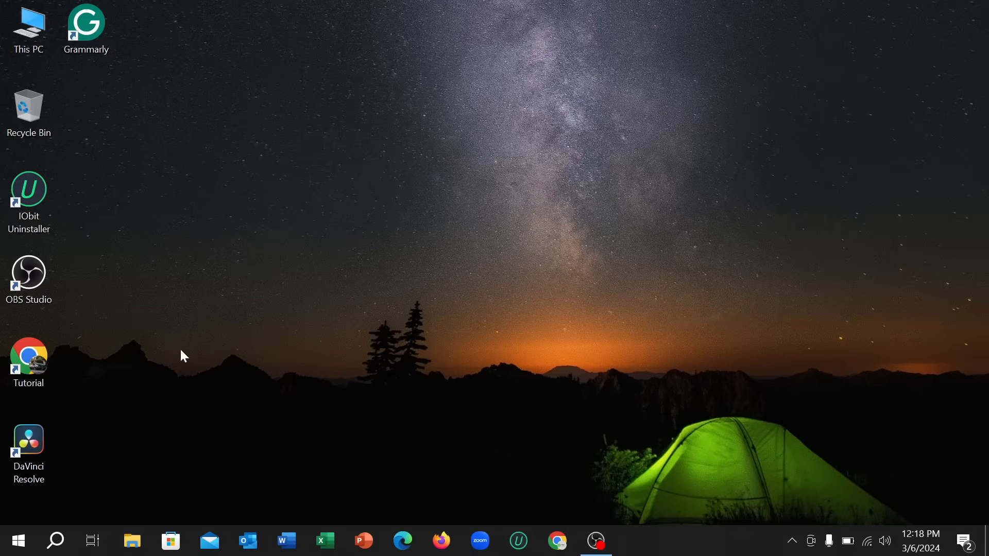
# Launch Chrome, search for 'linkedin', and pick the LinkedIn Bangladesh log-in result
pyautogui.click(556, 540)
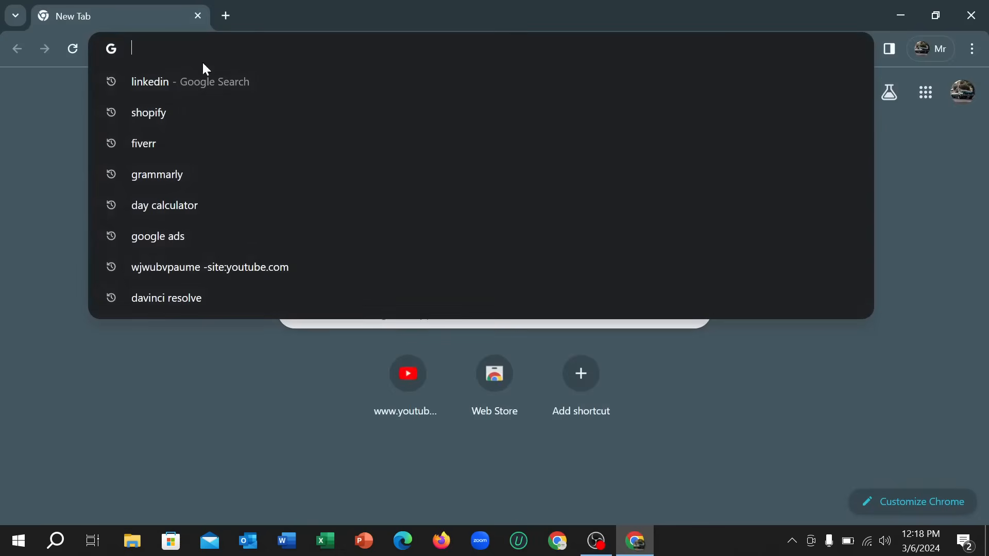
pyautogui.write('linkedin')
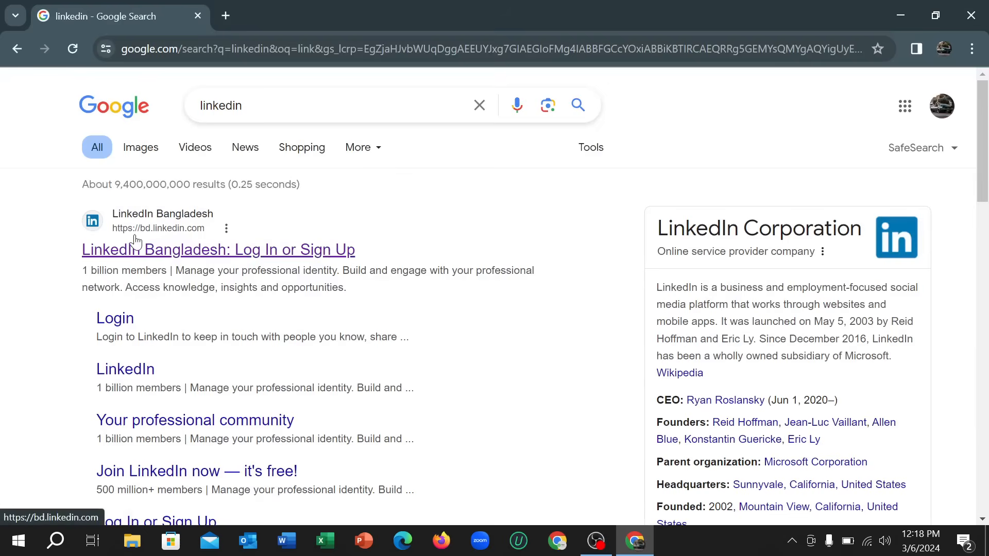
pyautogui.click(218, 249)
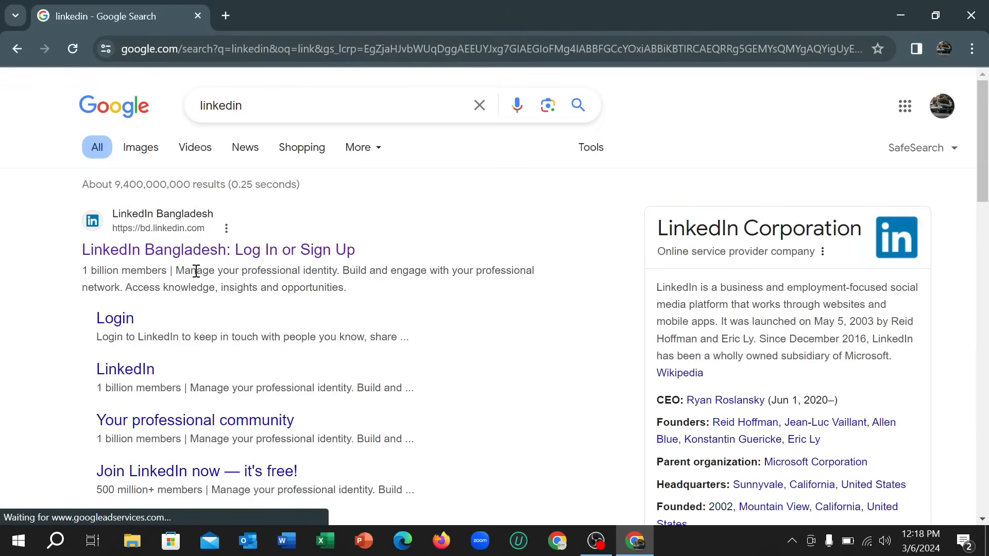
# Load the LinkedIn Bangladesh sign-in page and show Chrome's main menu
pyautogui.click(217, 249)
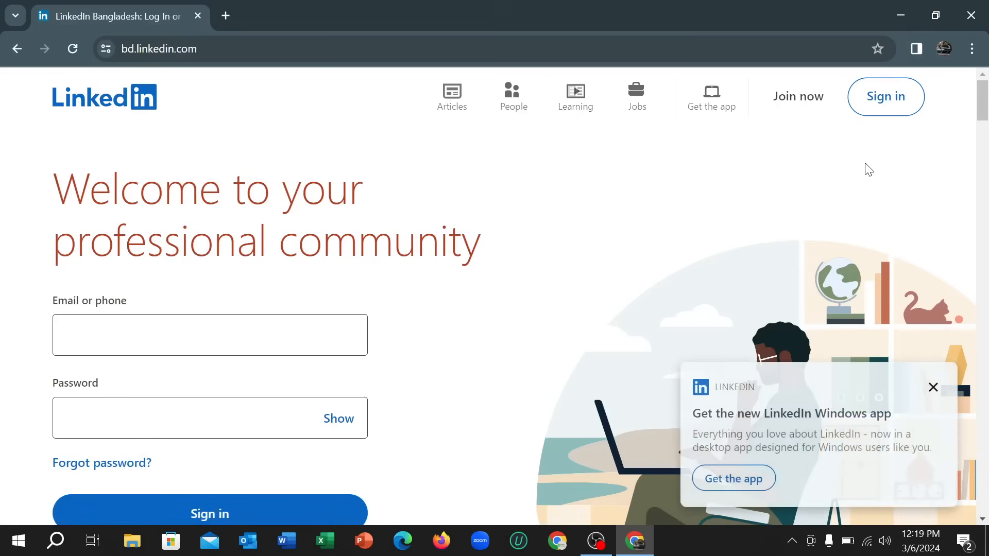
pyautogui.click(971, 49)
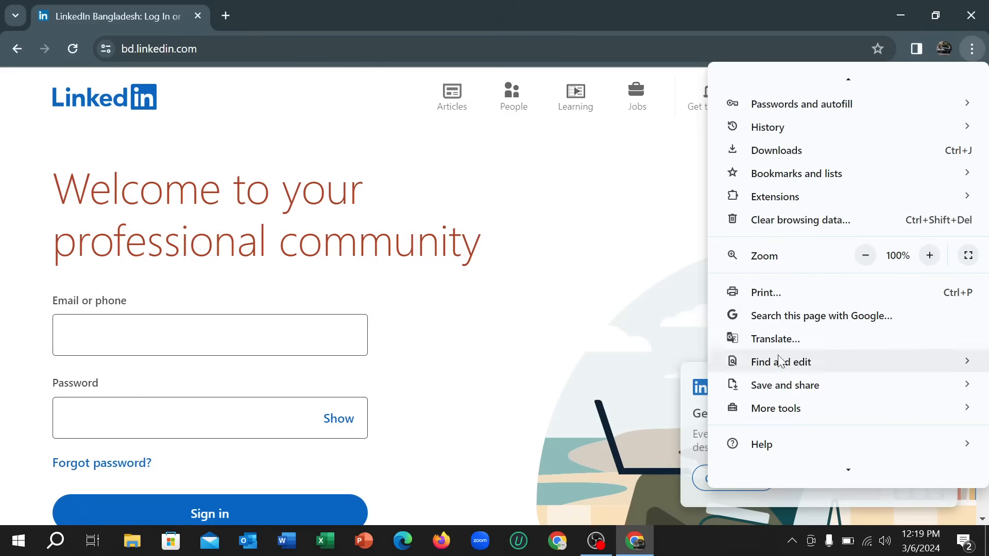
# Create a LinkedIn shortcut via Save and share, then select its desktop icon
pyautogui.click(785, 385)
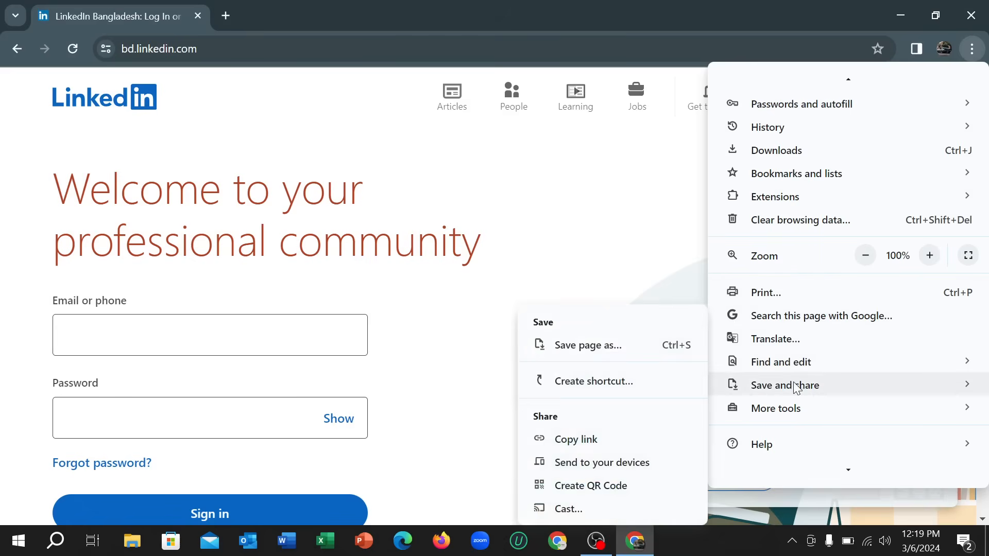
pyautogui.moveTo(592, 381)
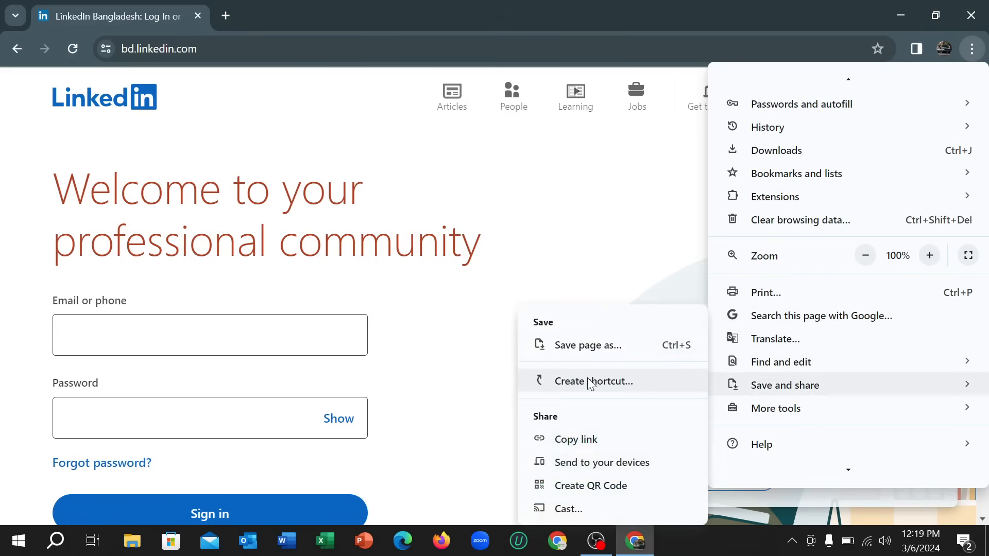
pyautogui.click(594, 381)
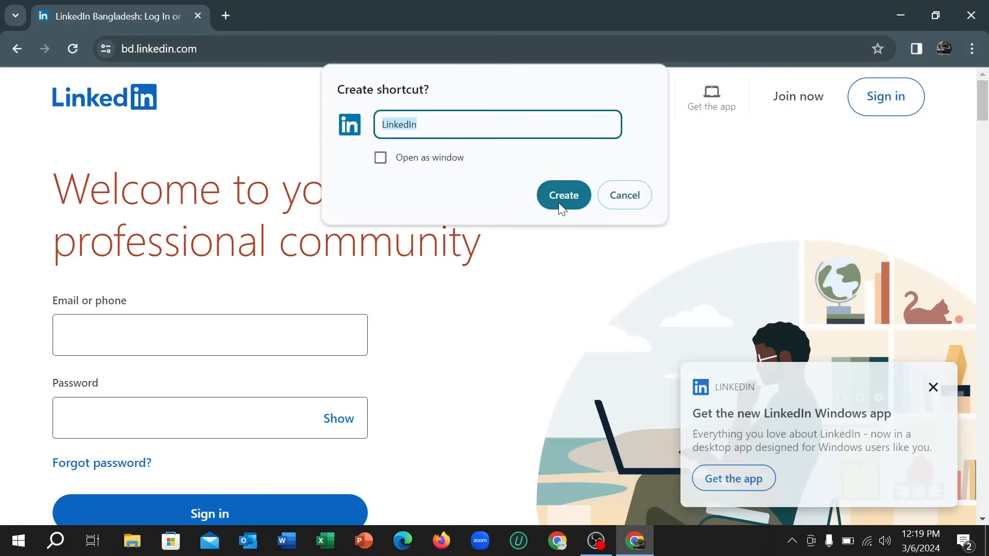
pyautogui.click(562, 195)
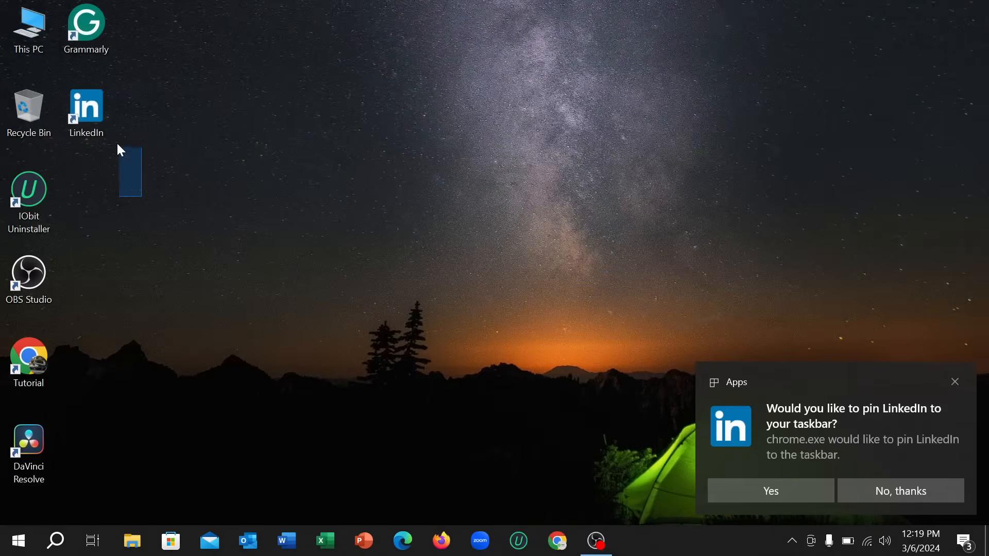
pyautogui.click(86, 112)
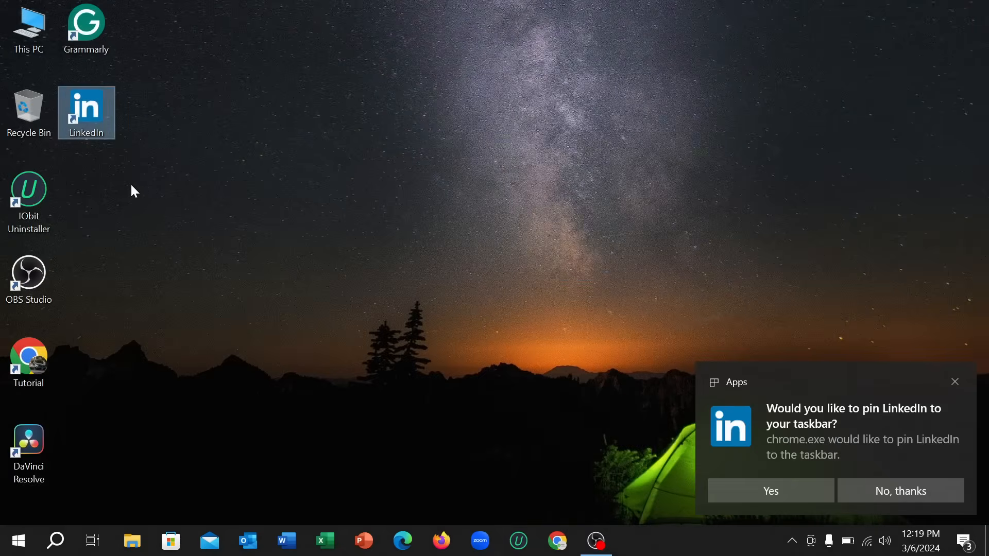